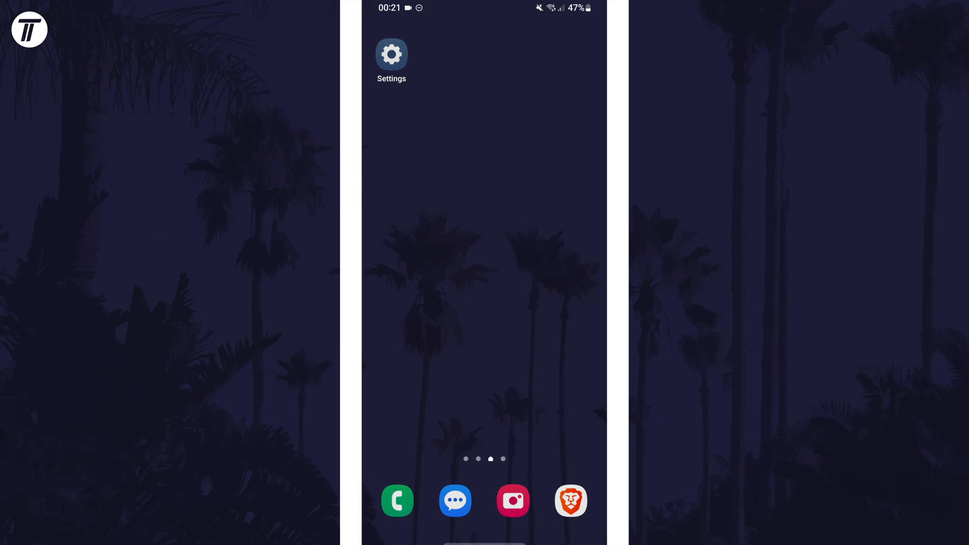
Reach the Wi-Fi settings page with Wi-Fi on and the current network connected.
click(392, 53)
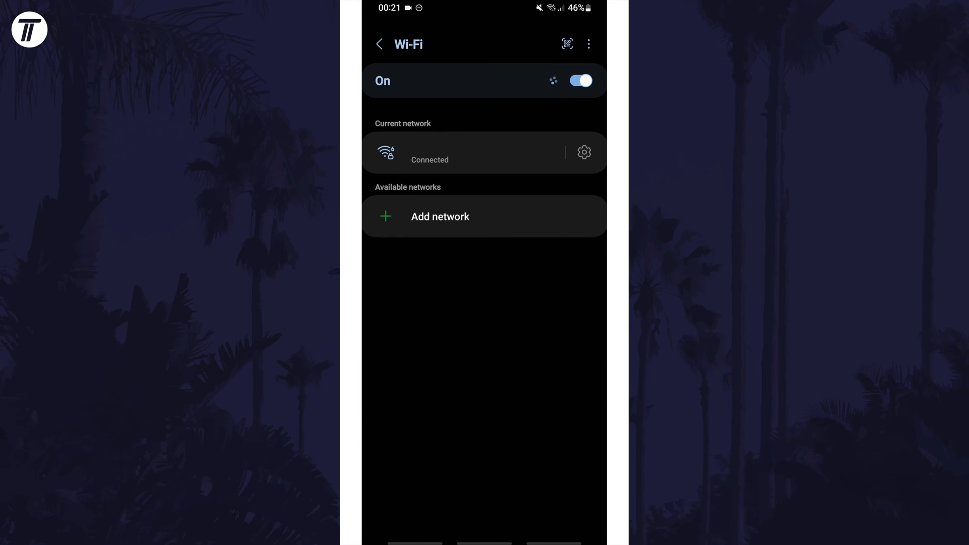
Via Advanced settings > Manage networks, switch on Auto reconnect for the TPE Wi-Fi network.
click(587, 44)
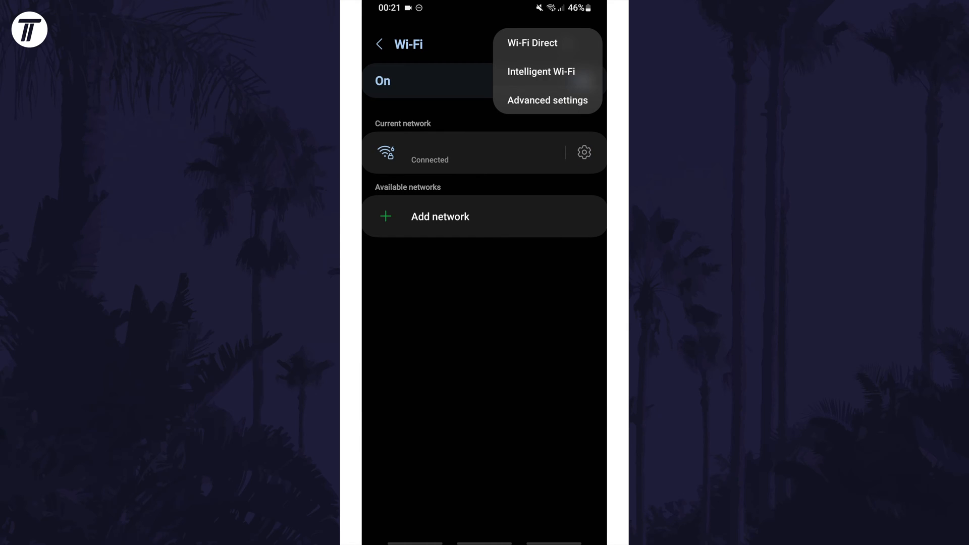
click(547, 100)
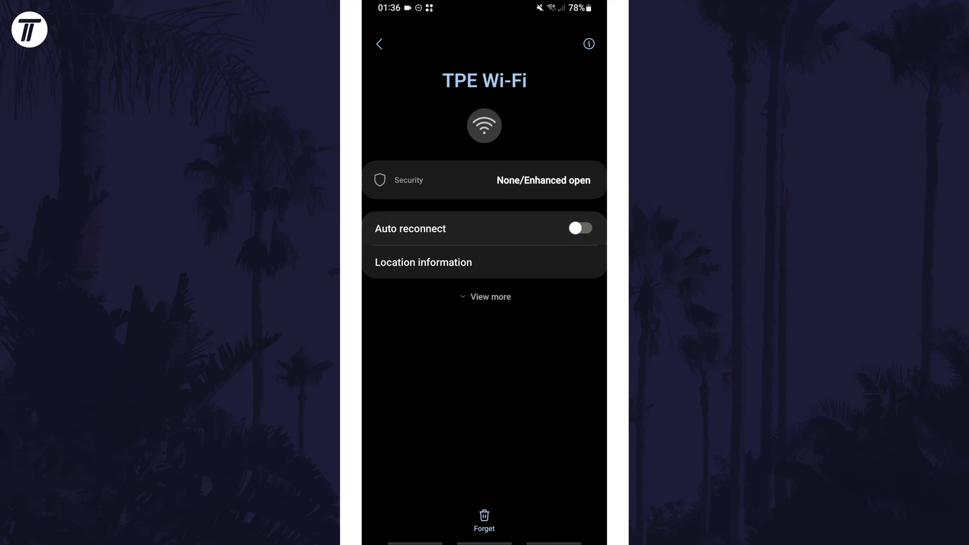
click(578, 229)
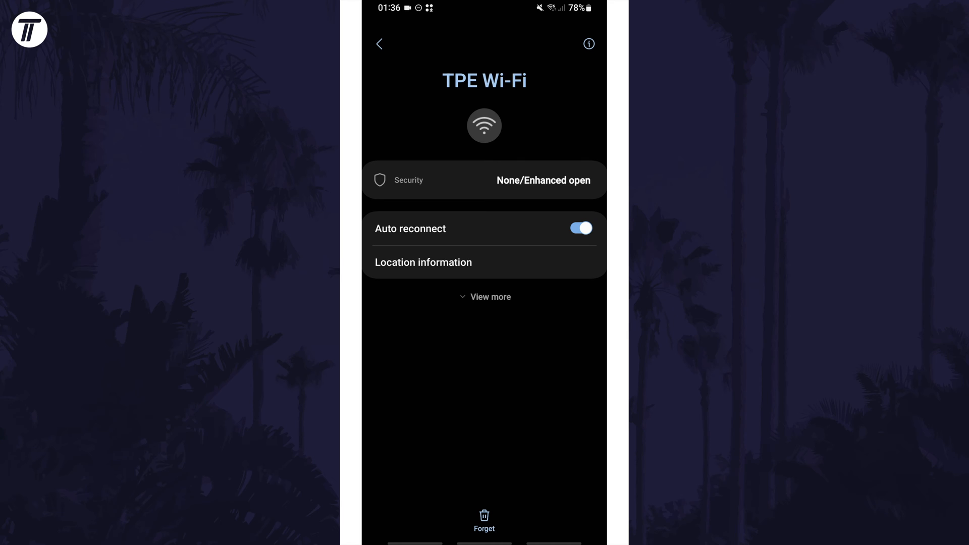